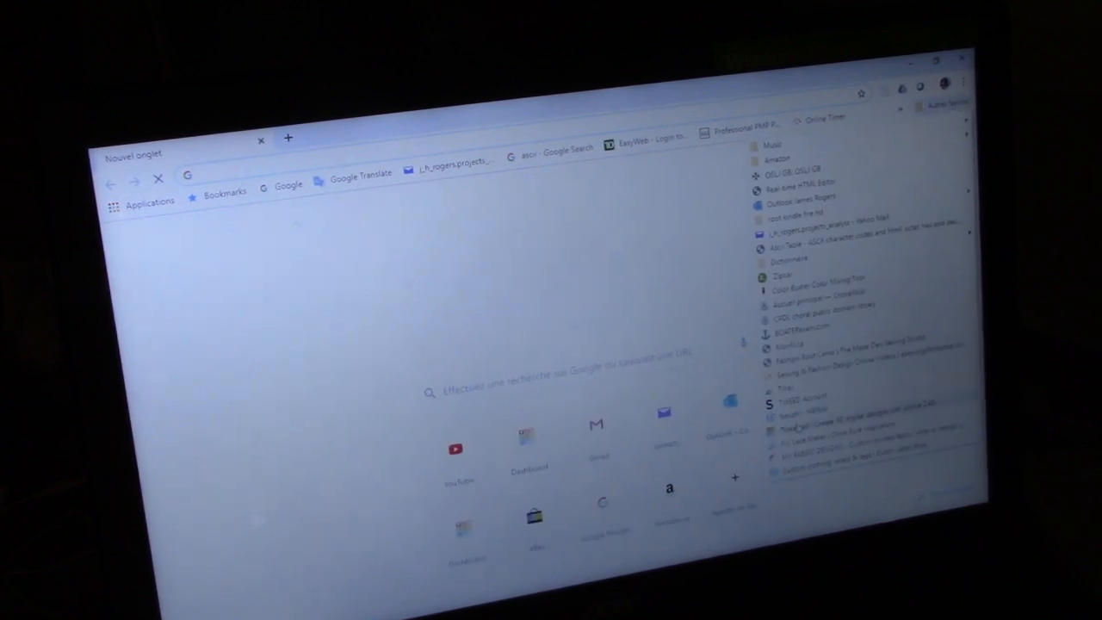
Step: Open the Tinkercad dashboard from the bookmarks dropdown
{"action": "left_click", "coordinate": [529, 448]}
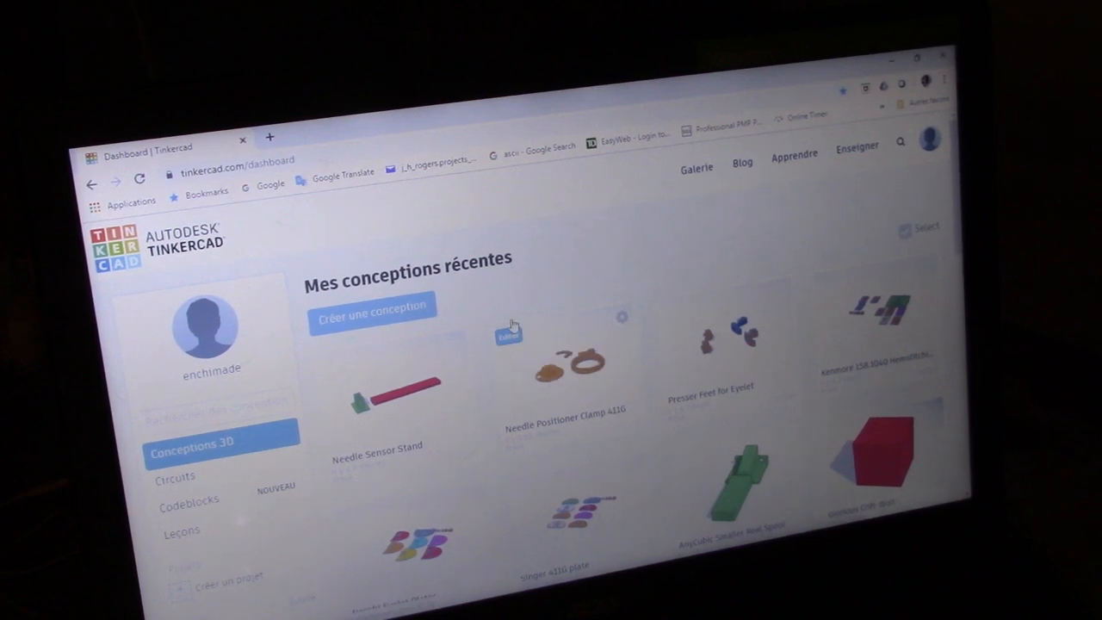
Step: Edit the Needle Positioner Clamp 411G design and select its clamp ring
{"action": "left_click", "coordinate": [508, 336]}
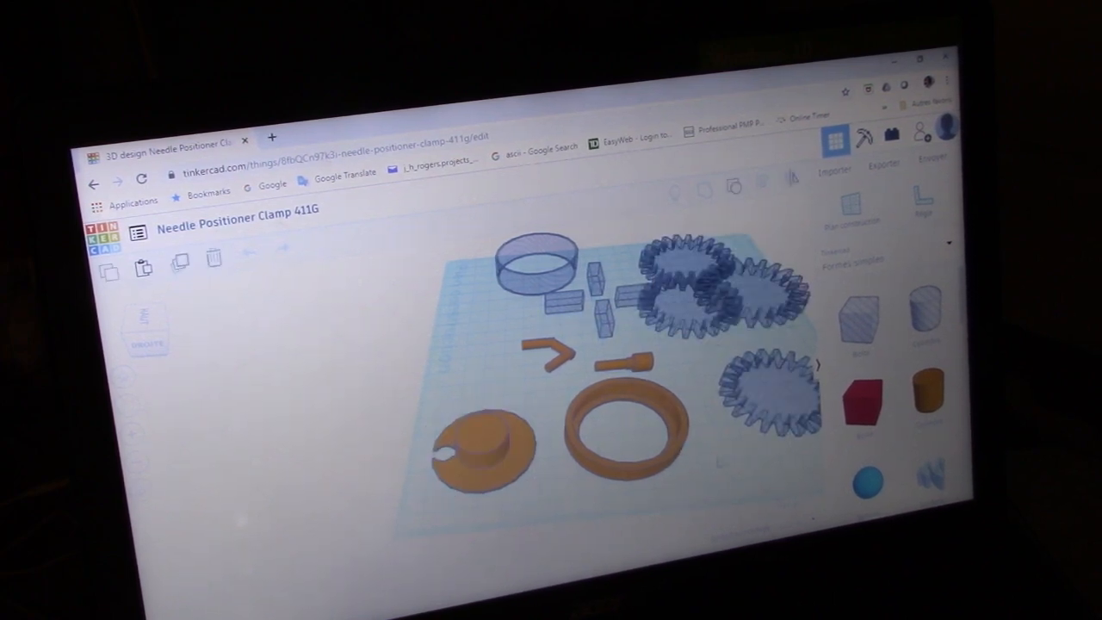
{"action": "left_click", "coordinate": [620, 422]}
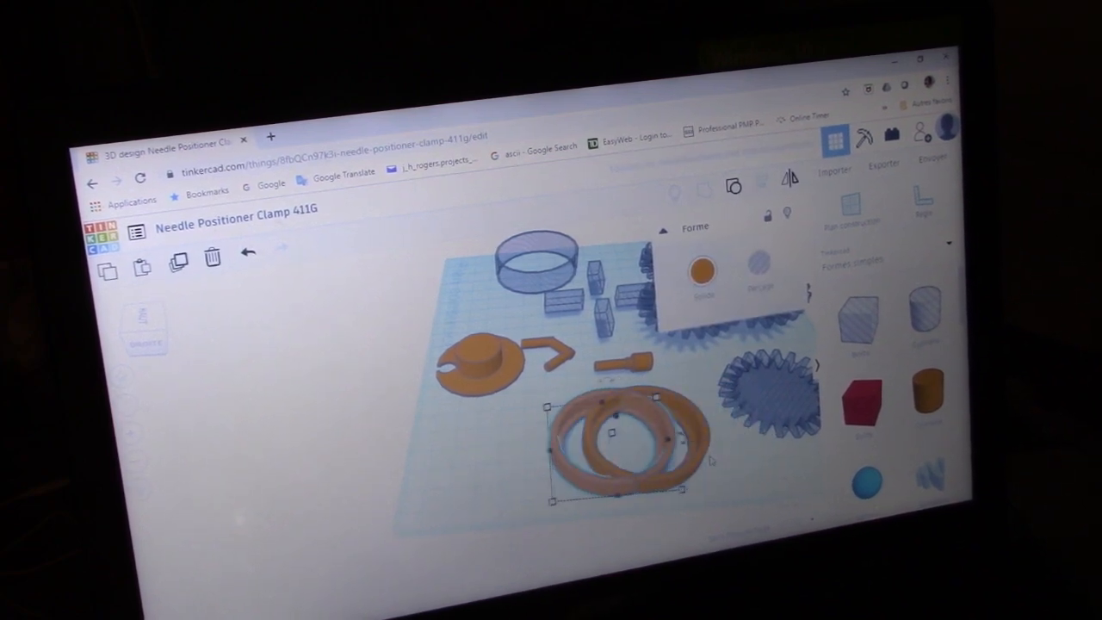
Step: Drag the duplicated clamp ring off the original to sit beside it
{"action": "left_click_drag", "start_coordinate": [620, 435], "coordinate": [542, 439]}
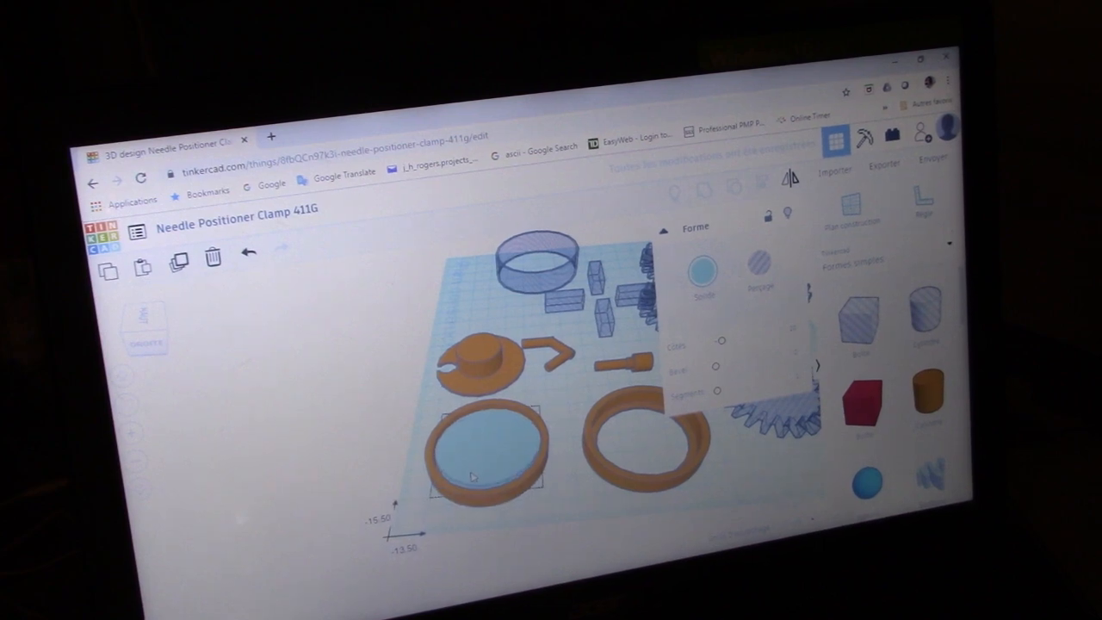
Step: Select the light blue disc inside the left clamp ring for resizing
{"action": "left_click", "coordinate": [482, 447]}
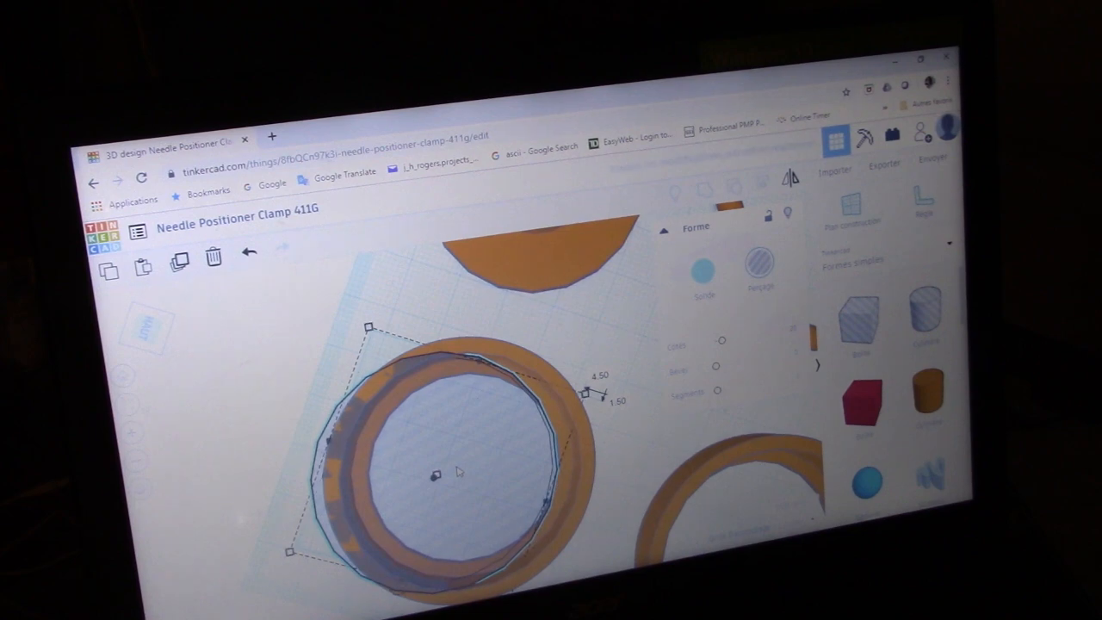
Step: Export the reworked clamp ring design as an .STL file
{"action": "left_click", "coordinate": [249, 251]}
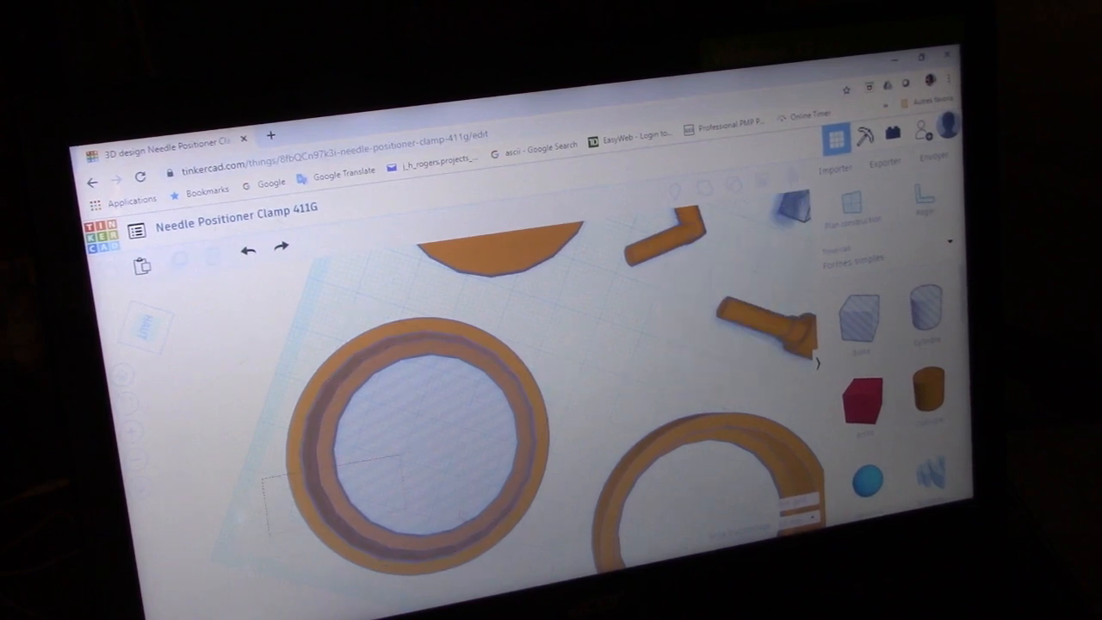
{"action": "left_click", "coordinate": [414, 422]}
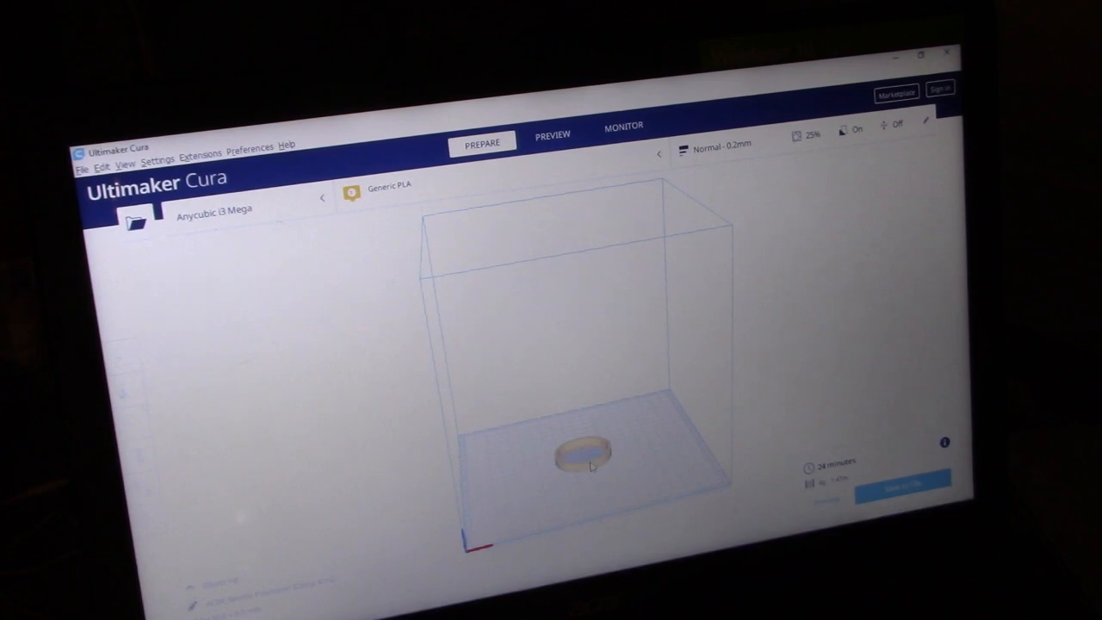
{"action": "key", "text": "Delete"}
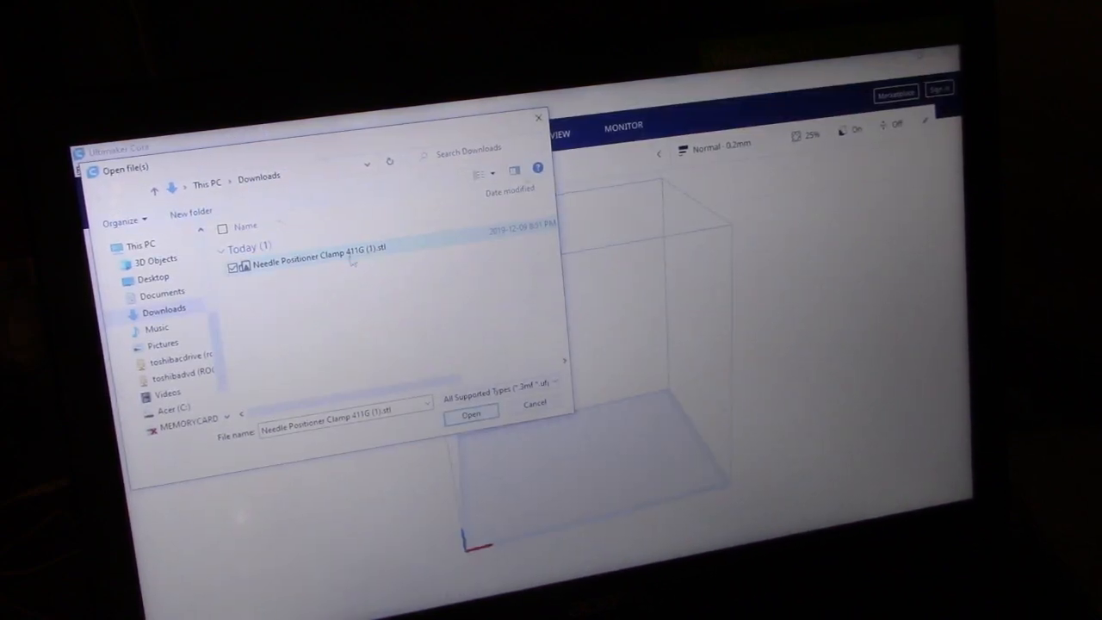
{"action": "mouse_move", "coordinate": [395, 248]}
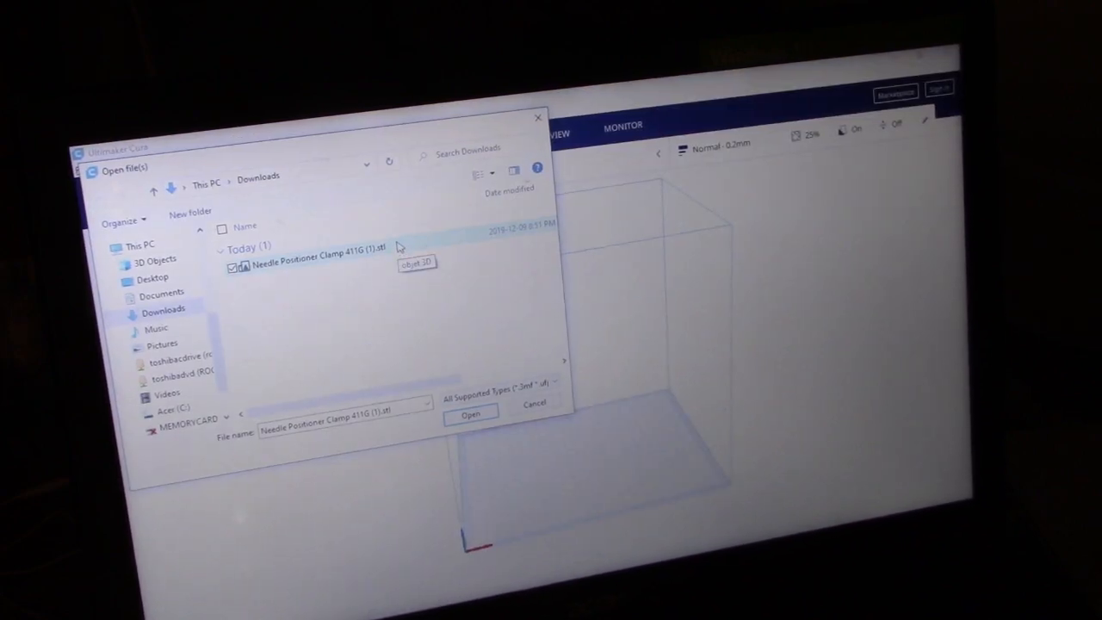
Step: Double-click Needle Positioner Clamp 411G (1).stl to load it onto the build plate
{"action": "double_click", "coordinate": [309, 267]}
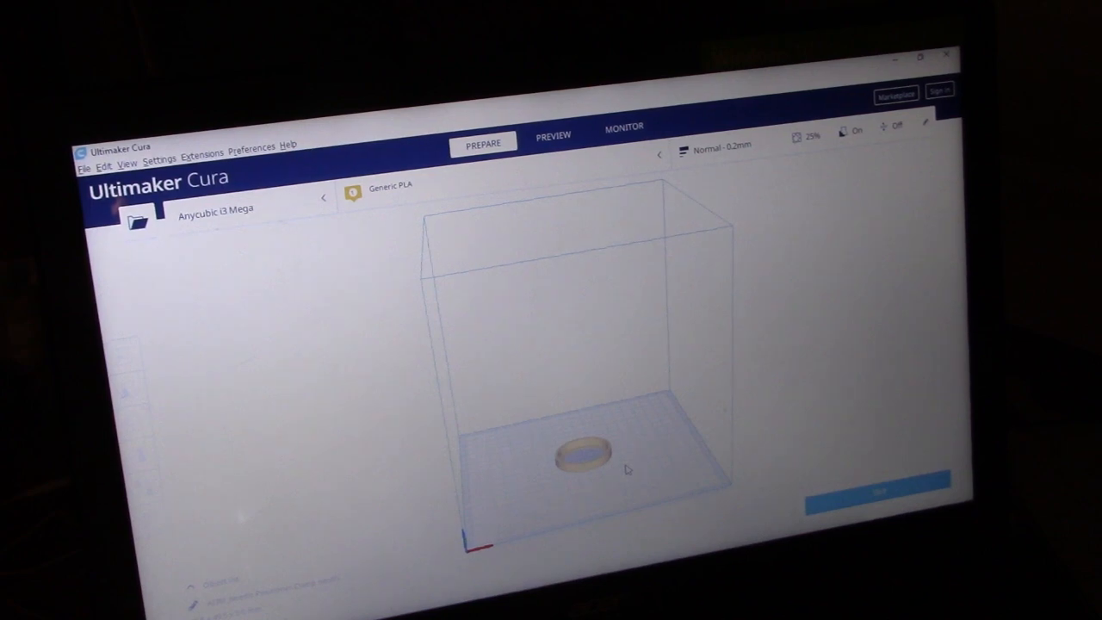
{"action": "left_click", "coordinate": [581, 452]}
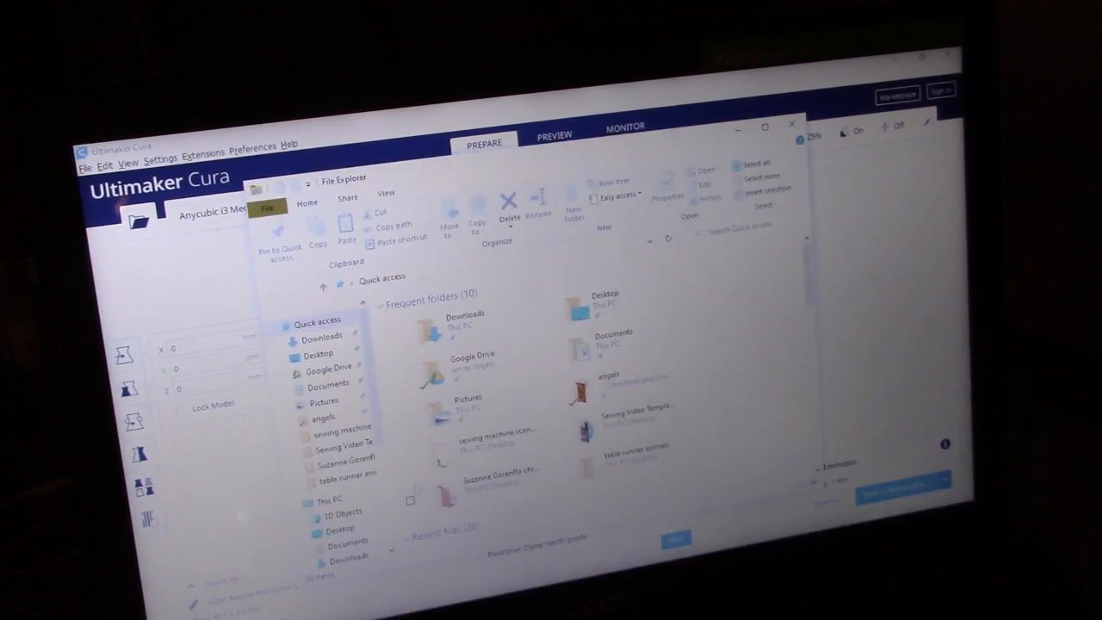
Step: Scroll File Explorer's navigation pane down to This PC
{"action": "scroll", "scroll_direction": "down", "scroll_amount": 3}
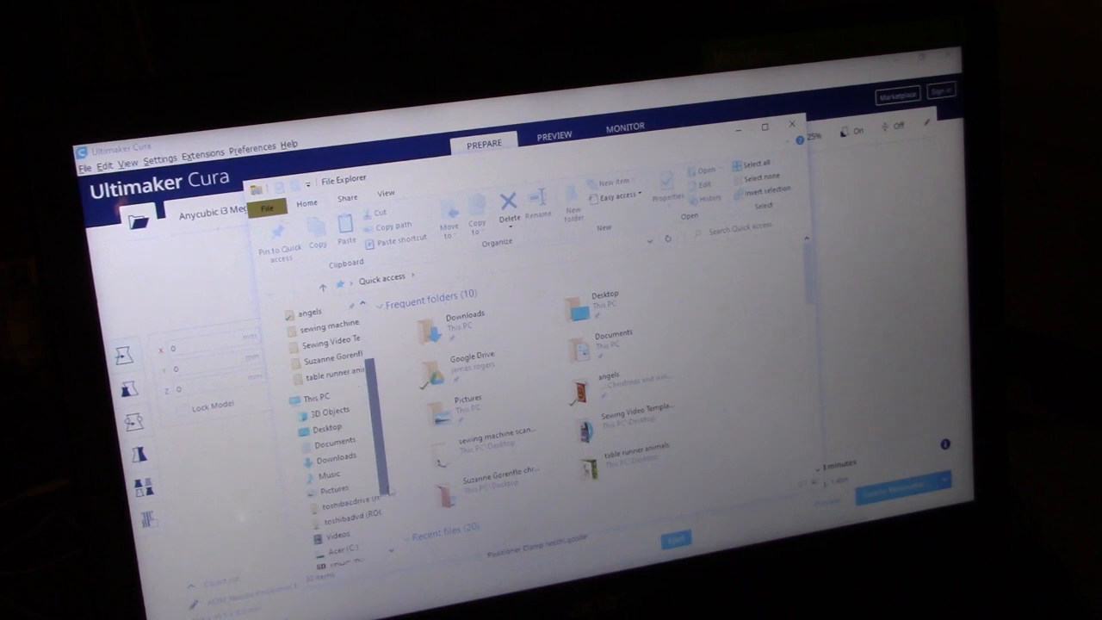